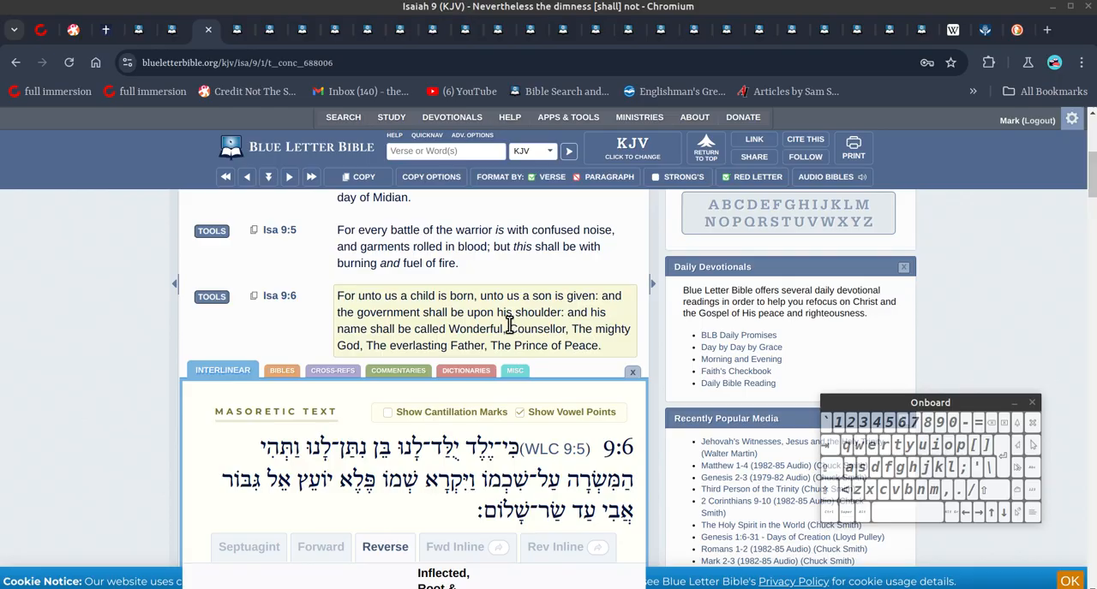
{"action": "mouse_move", "coordinate": [388, 360]}
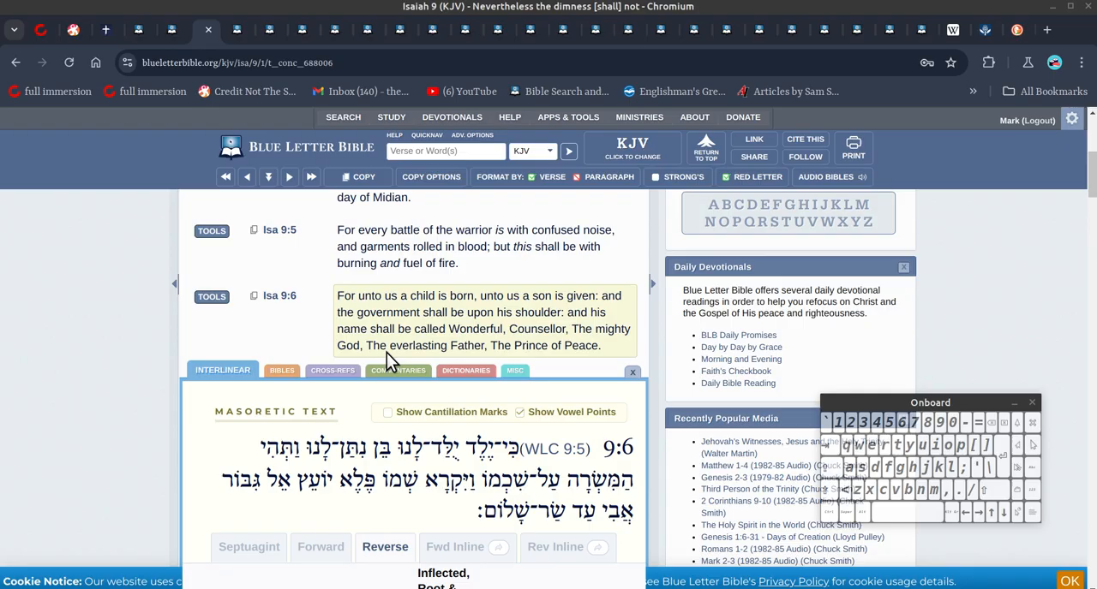
{"action": "mouse_move", "coordinate": [420, 354]}
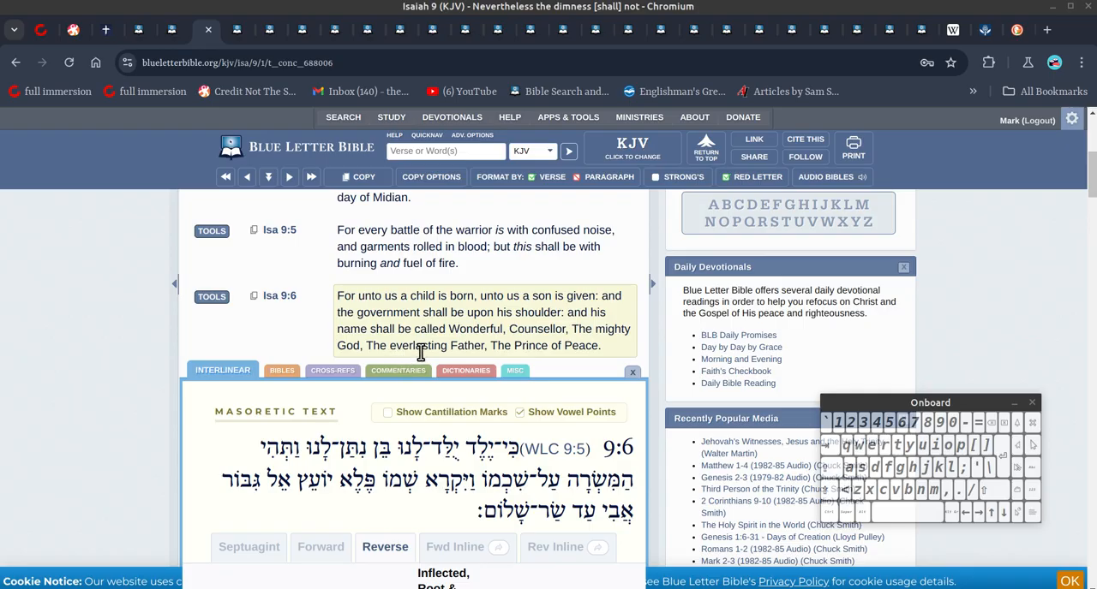
{"action": "mouse_move", "coordinate": [380, 351]}
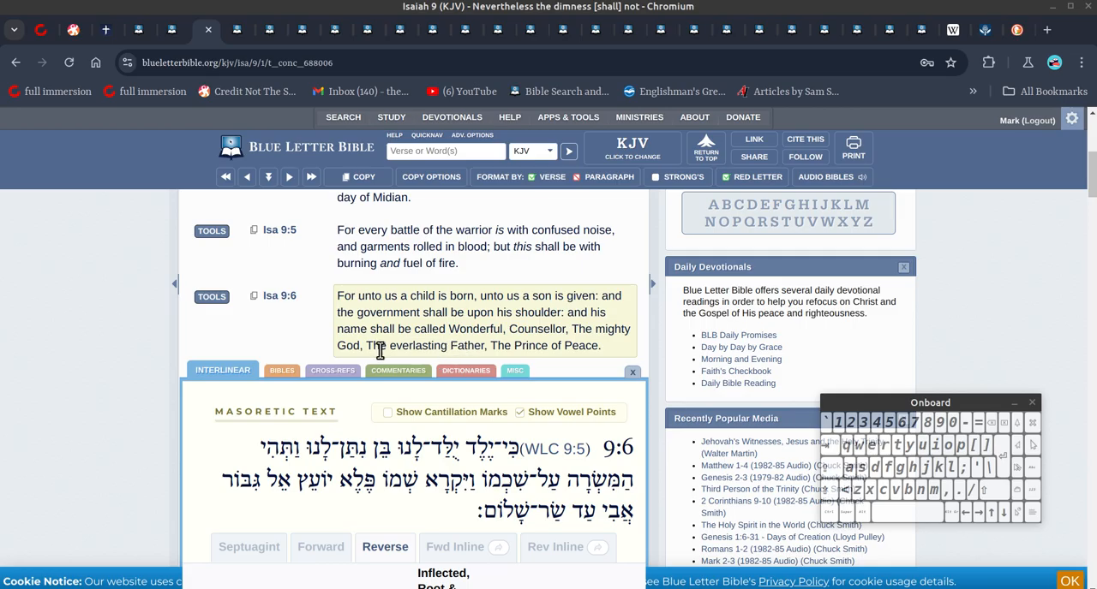
{"action": "mouse_move", "coordinate": [414, 346]}
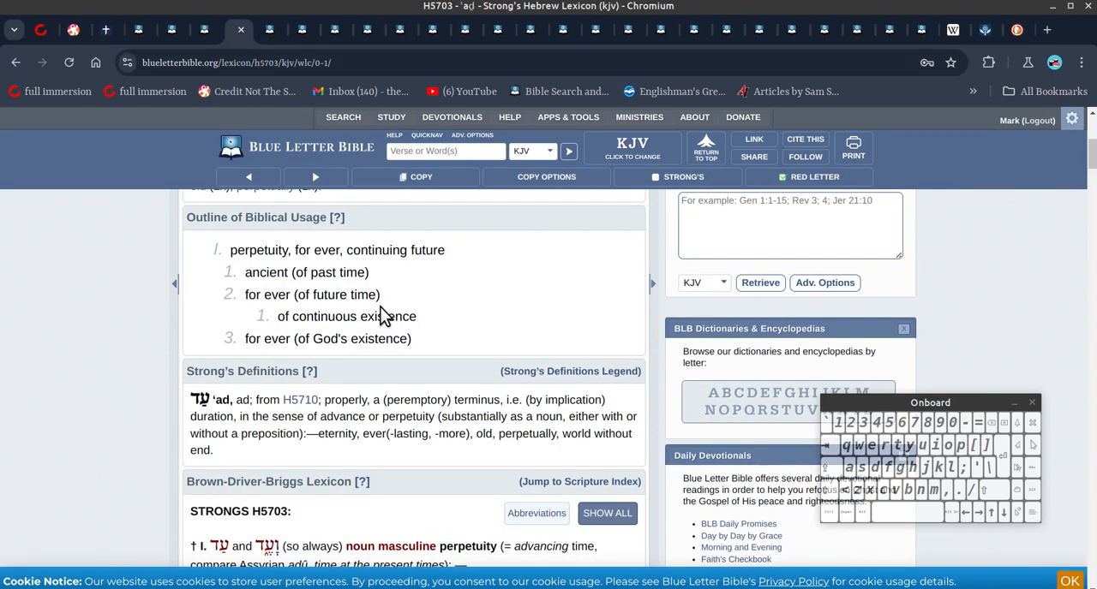
{"action": "mouse_move", "coordinate": [390, 304]}
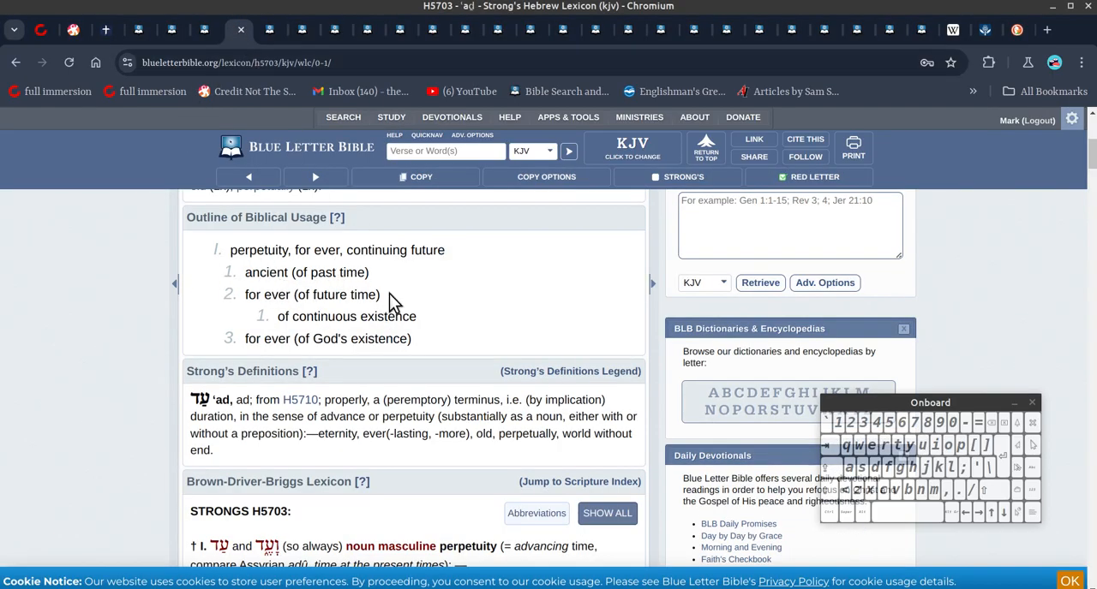
{"action": "mouse_move", "coordinate": [400, 334]}
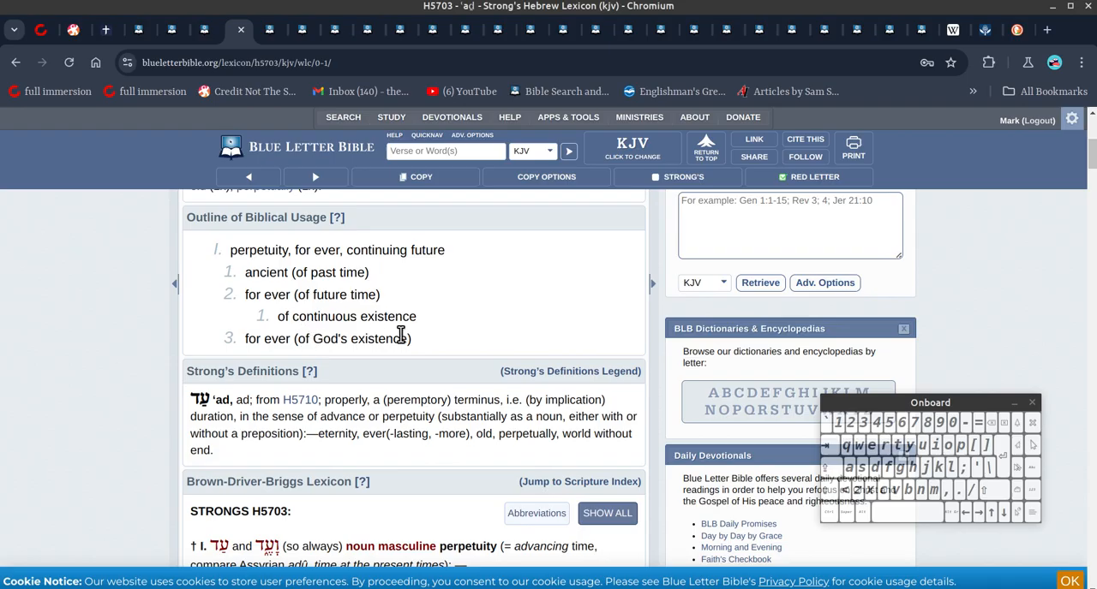
{"action": "mouse_move", "coordinate": [407, 358]}
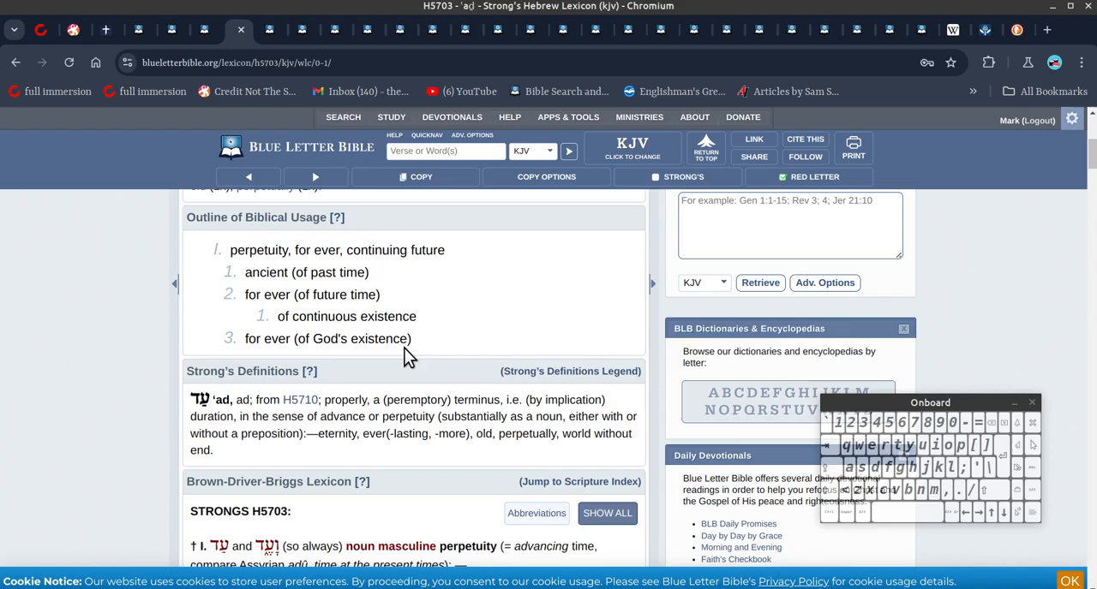
{"action": "mouse_move", "coordinate": [133, 160]}
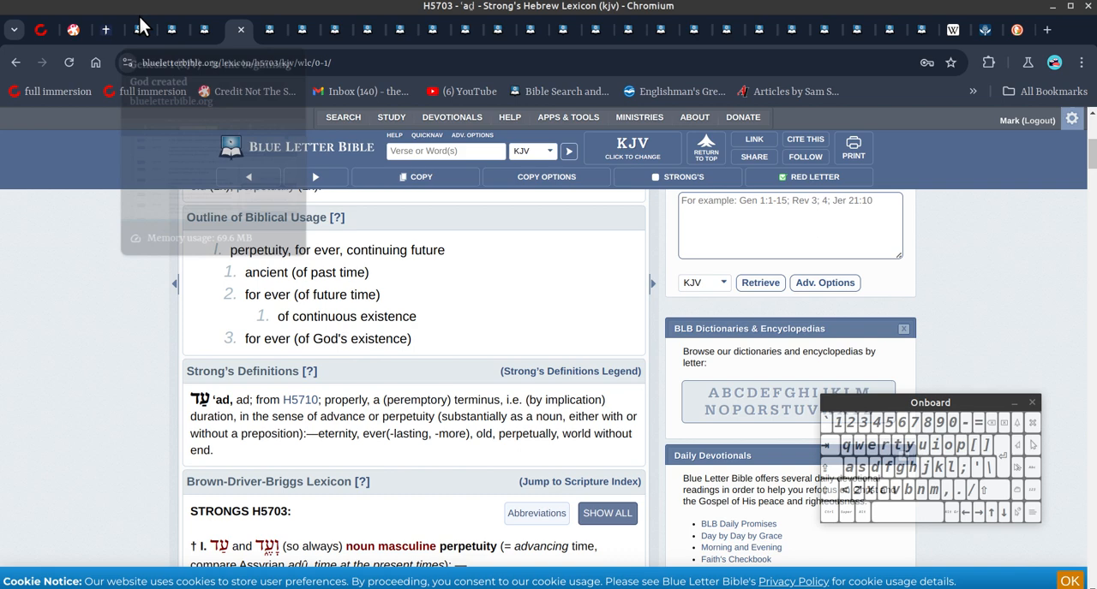
Step: Move through the tabs: Isaiah 9, Strong's H7225 rê'shîyth lexicon entry, then Genesis 1 KJV
{"action": "left_click", "coordinate": [171, 30]}
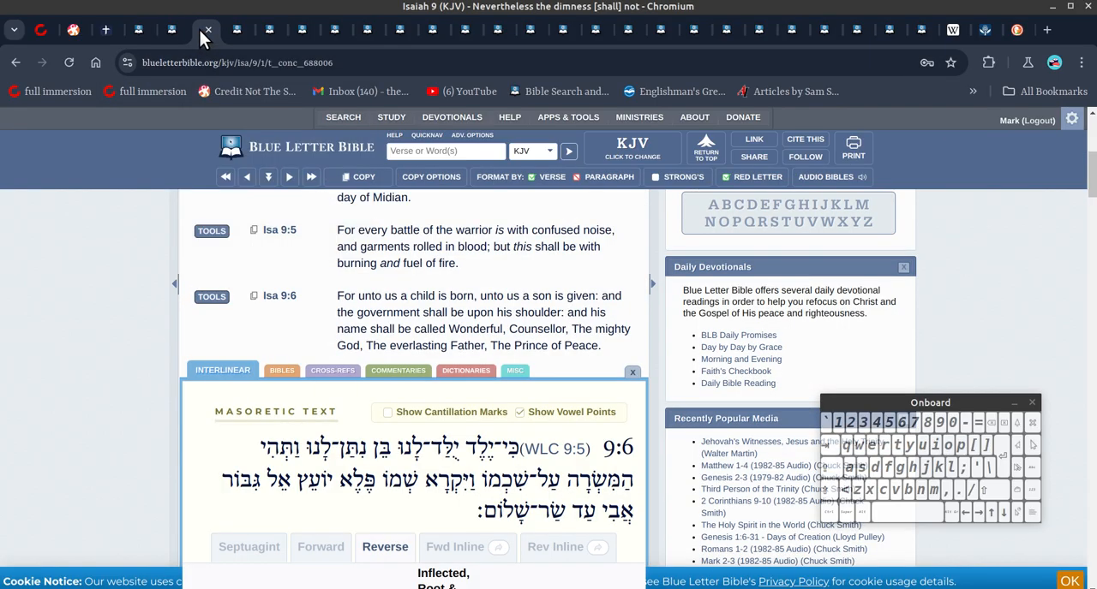
{"action": "left_click", "coordinate": [171, 30]}
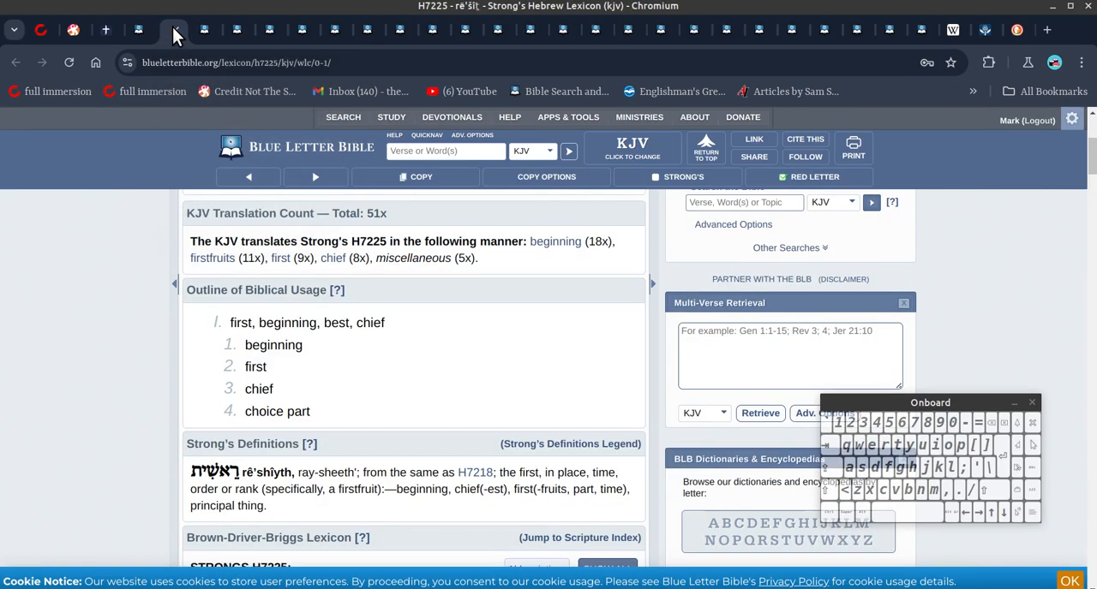
{"action": "left_click", "coordinate": [141, 30]}
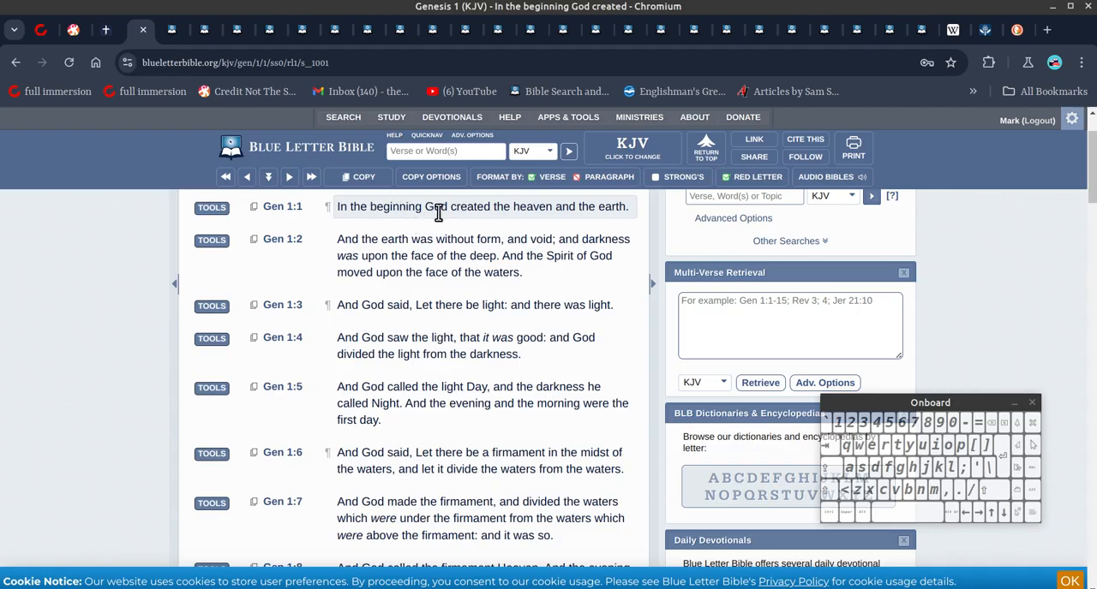
{"action": "mouse_move", "coordinate": [383, 230]}
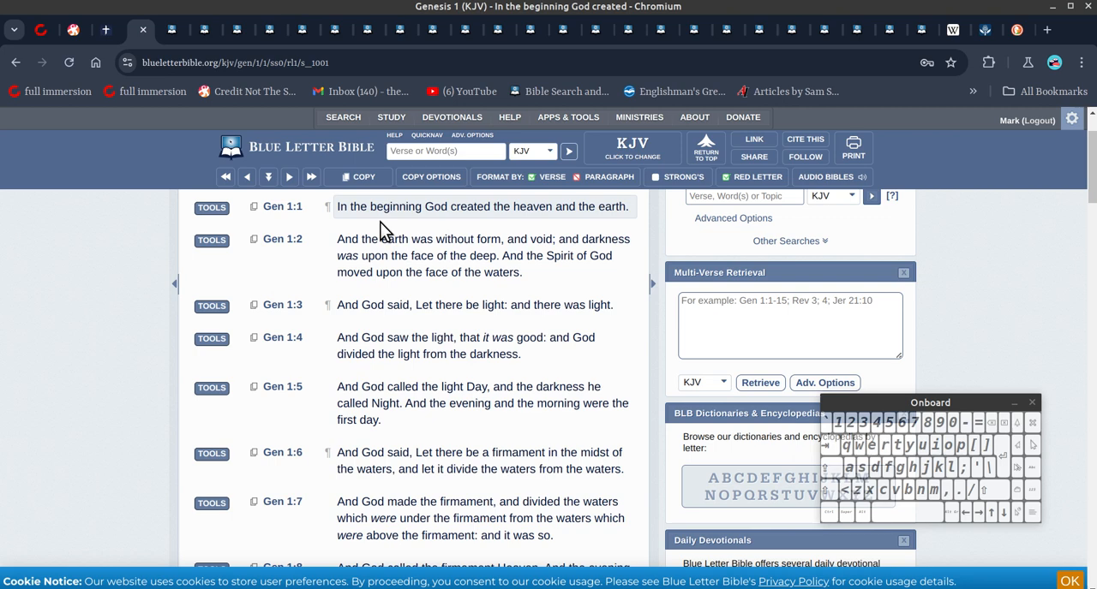
{"action": "mouse_move", "coordinate": [390, 226]}
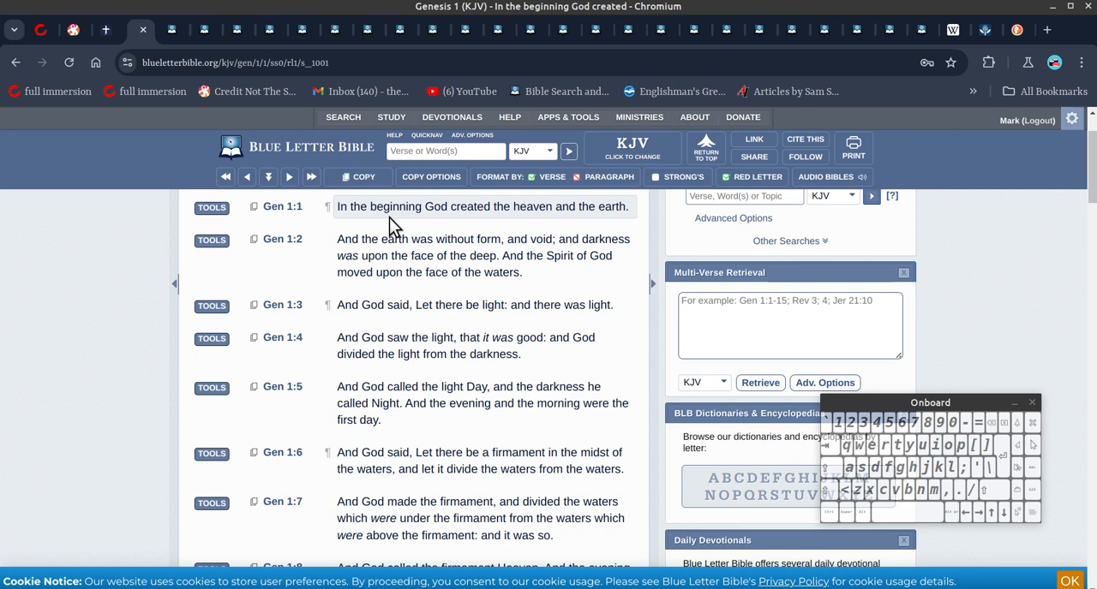
{"action": "mouse_move", "coordinate": [410, 232]}
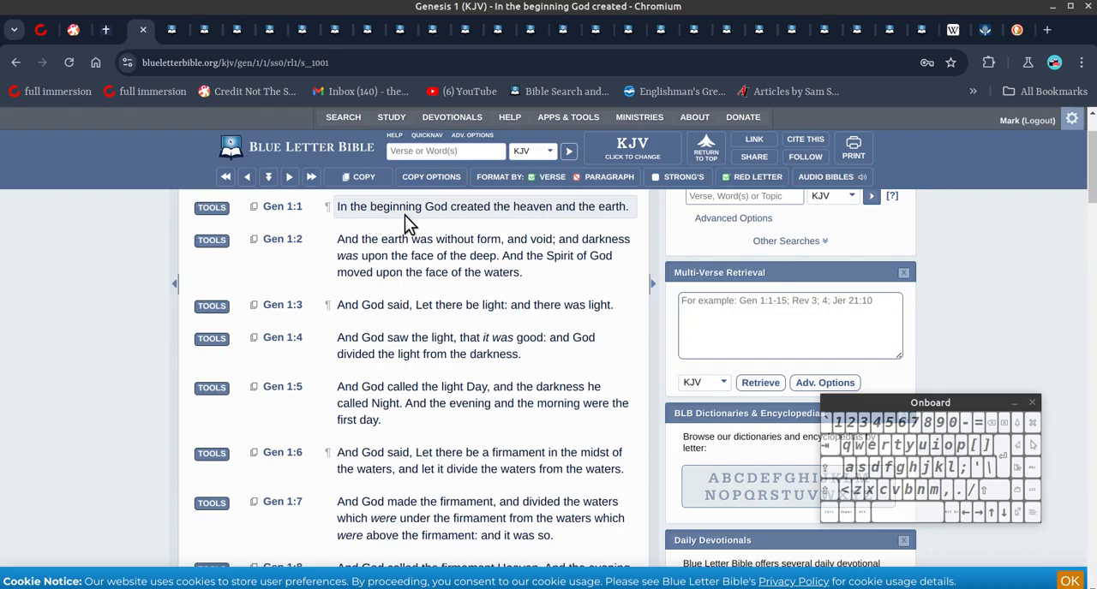
{"action": "mouse_move", "coordinate": [392, 221]}
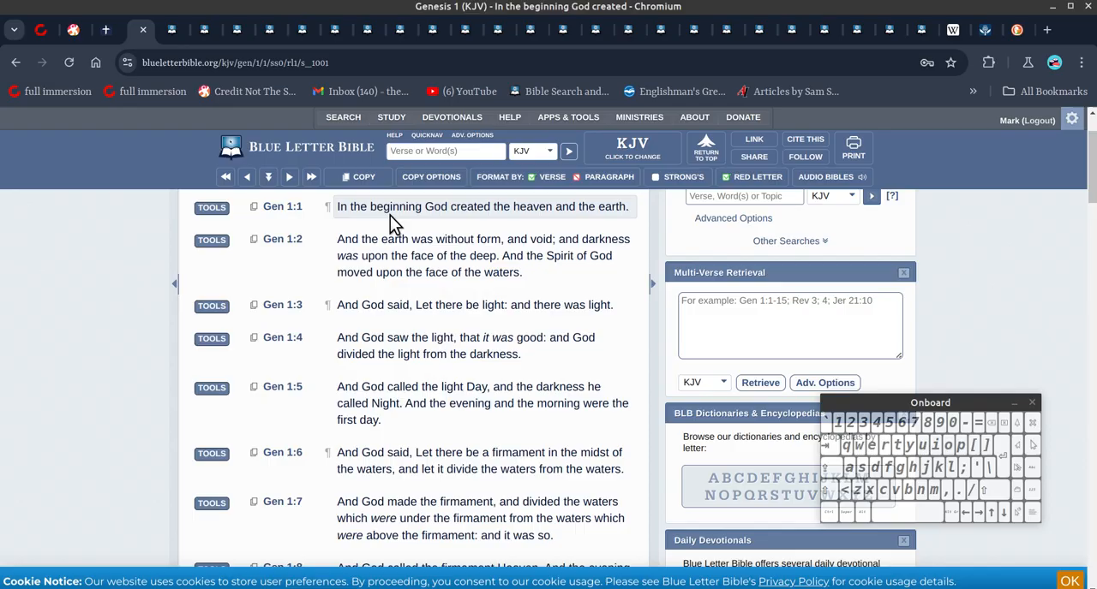
{"action": "mouse_move", "coordinate": [387, 227]}
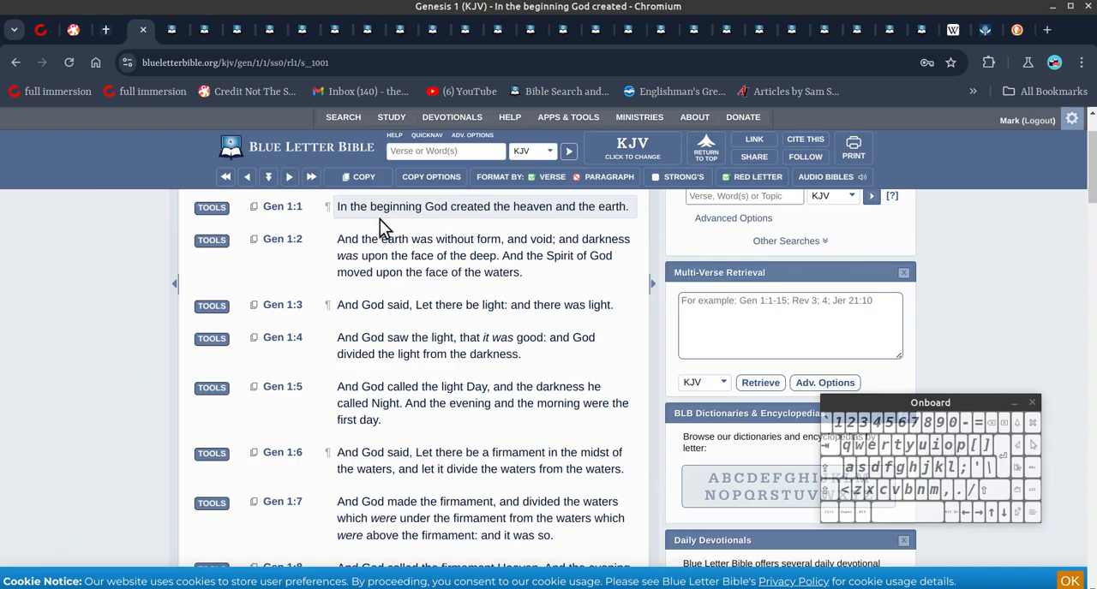
{"action": "mouse_move", "coordinate": [428, 231]}
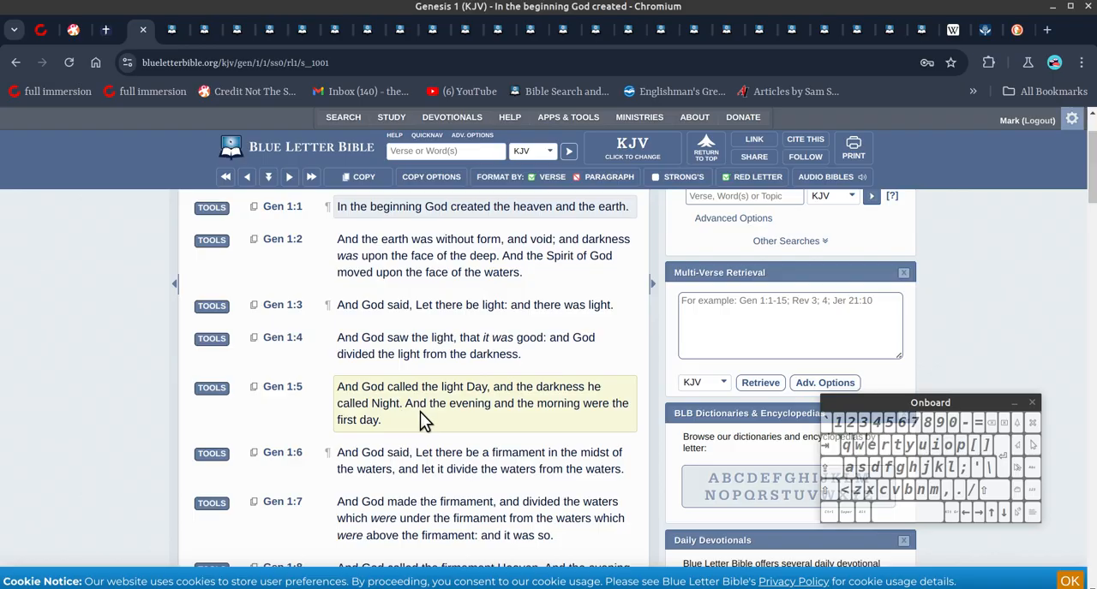
{"action": "scroll", "scroll_direction": "down", "scroll_amount": 3}
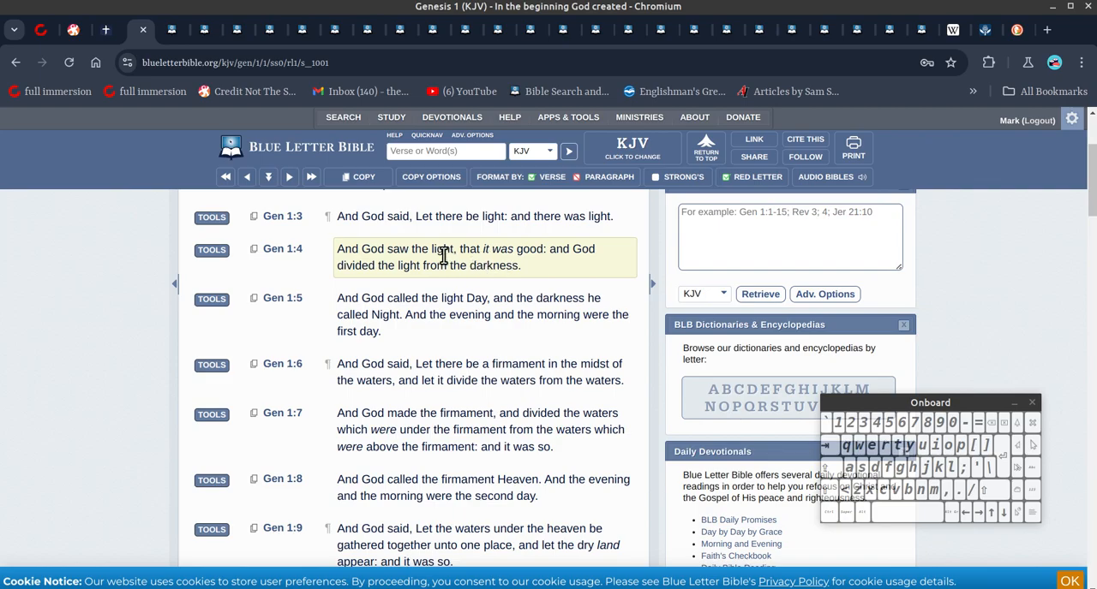
{"action": "mouse_move", "coordinate": [552, 264]}
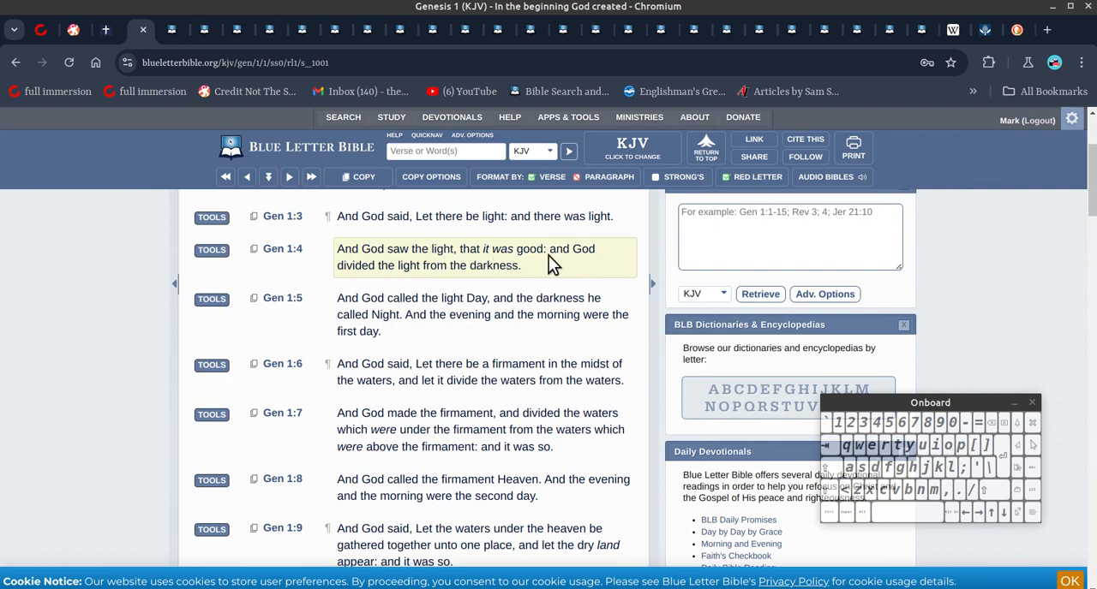
{"action": "mouse_move", "coordinate": [514, 285]}
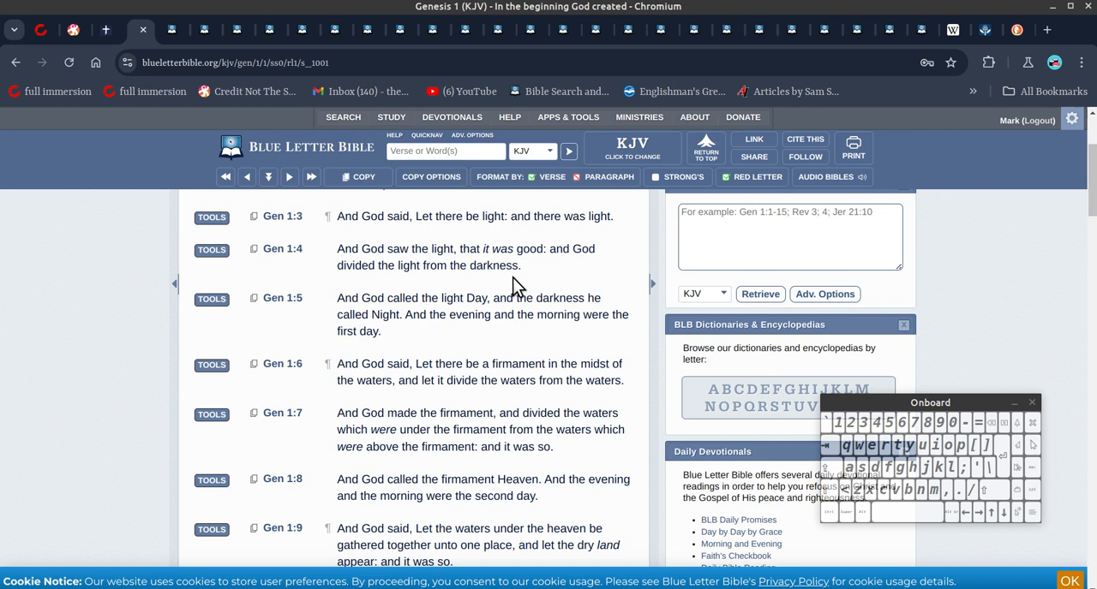
{"action": "double_click", "coordinate": [428, 256]}
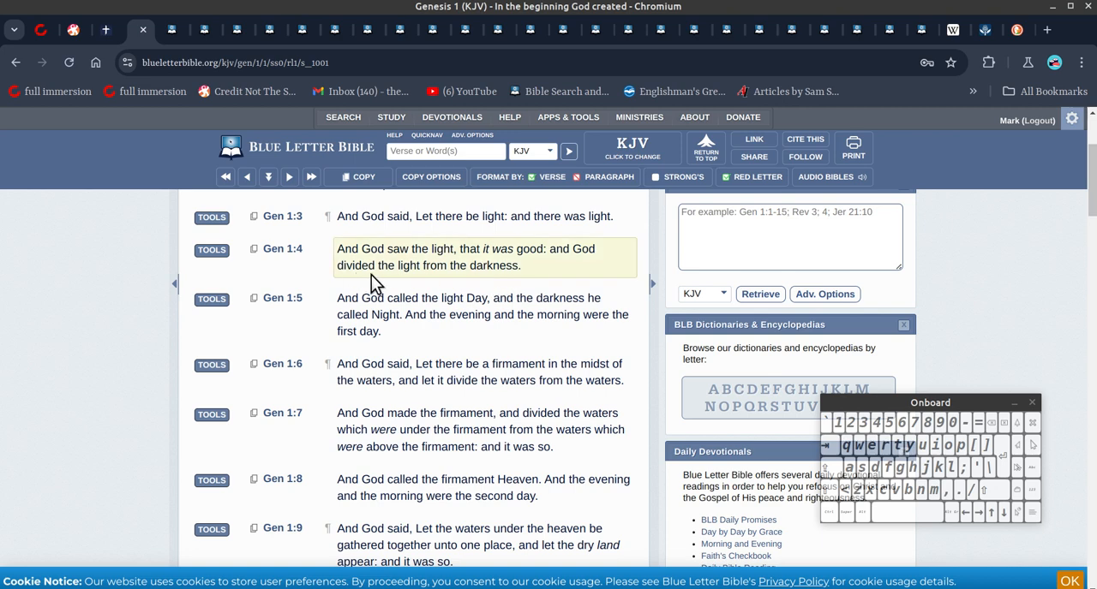
{"action": "mouse_move", "coordinate": [409, 284]}
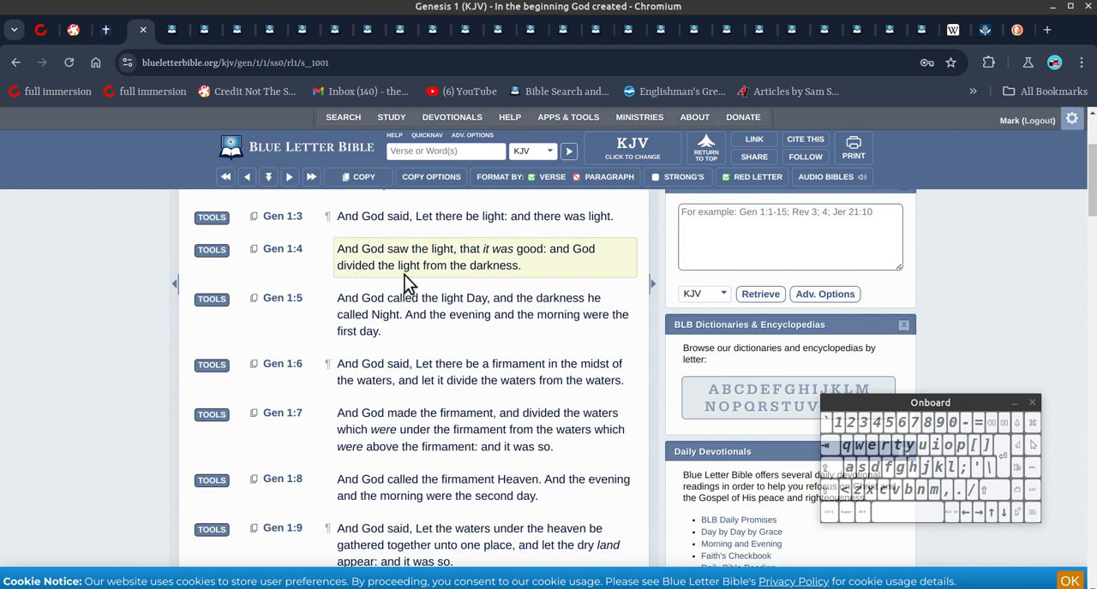
{"action": "mouse_move", "coordinate": [445, 285]}
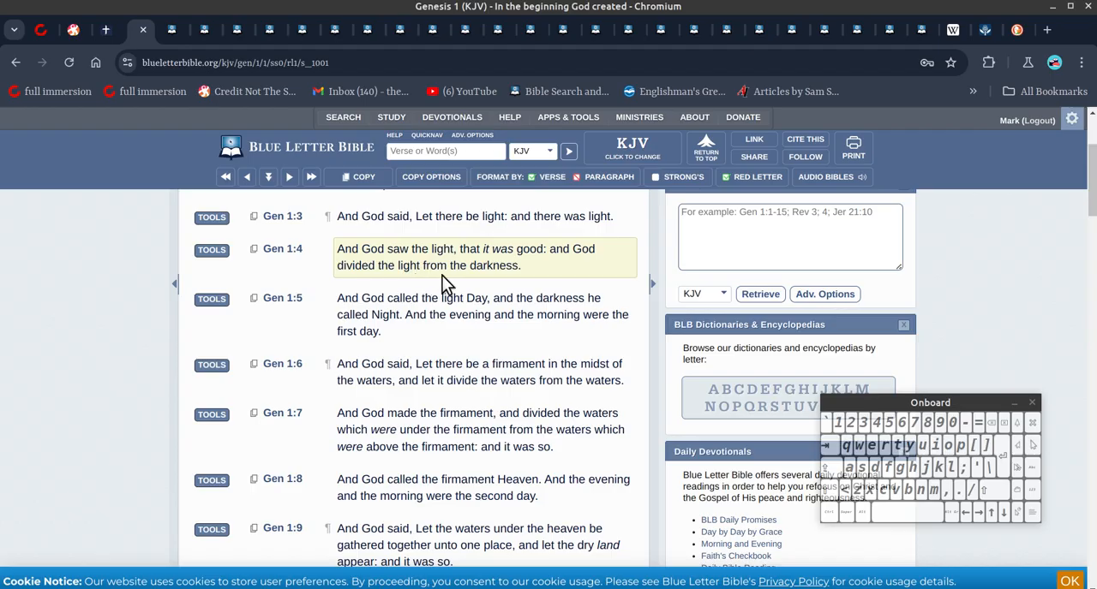
{"action": "mouse_move", "coordinate": [474, 284]}
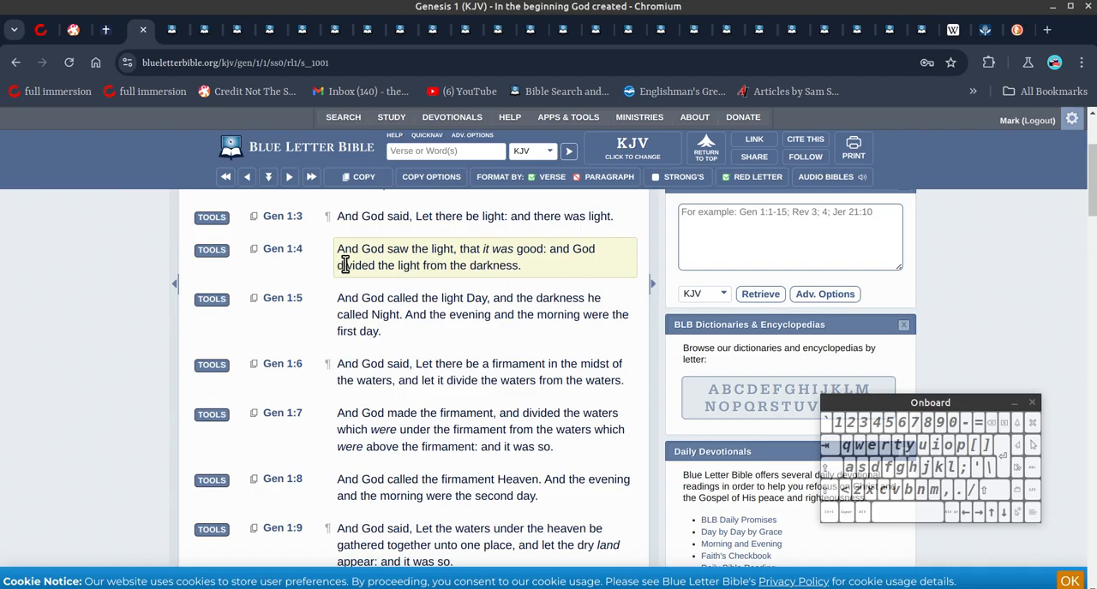
{"action": "mouse_move", "coordinate": [556, 273]}
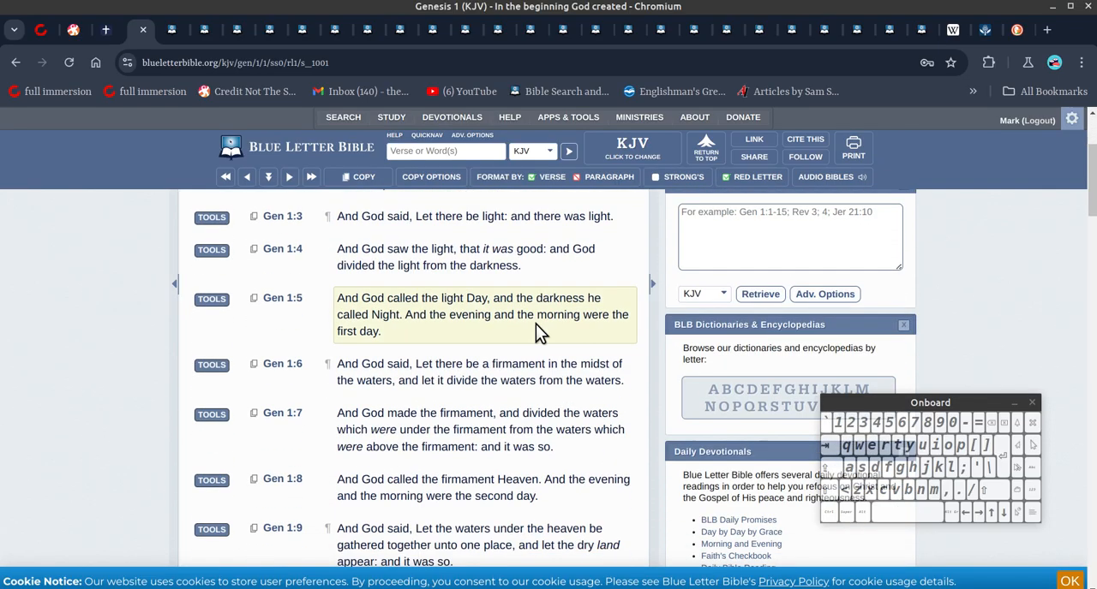
{"action": "mouse_move", "coordinate": [534, 311]}
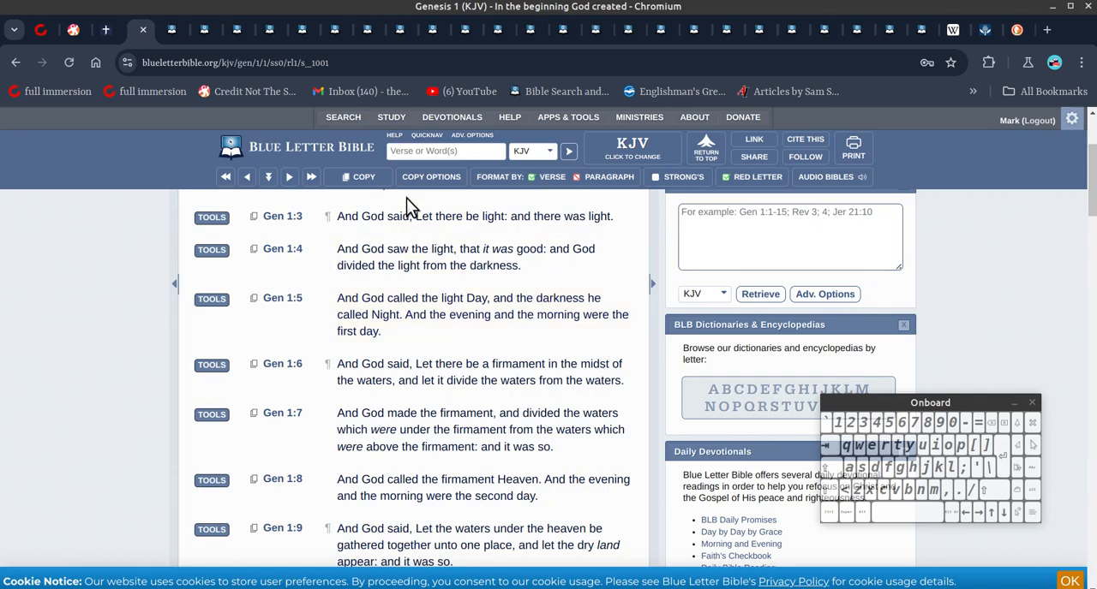
{"action": "left_click", "coordinate": [171, 30]}
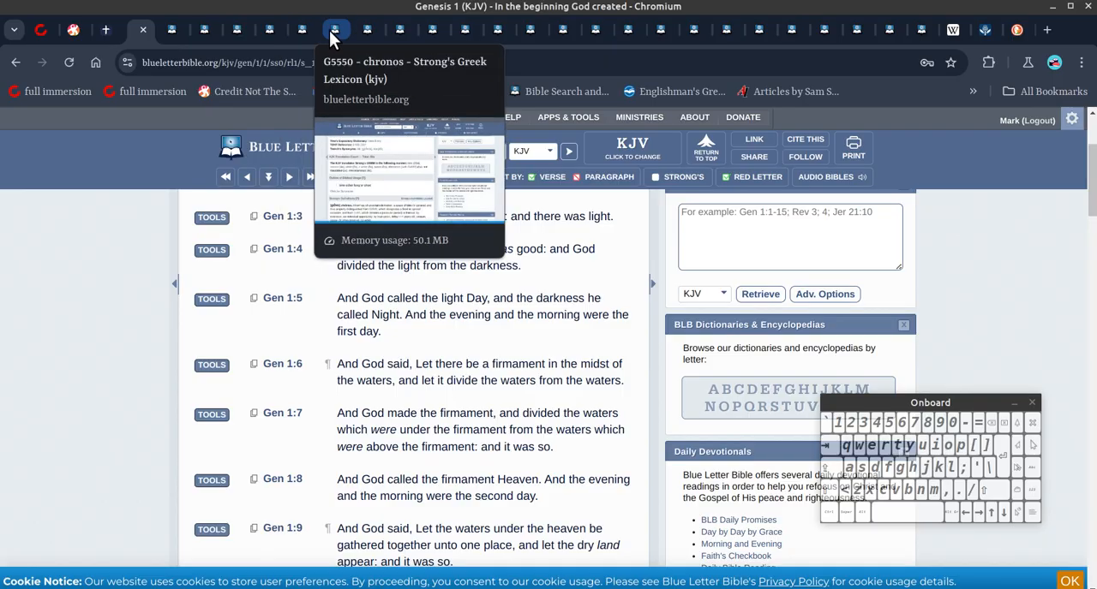
{"action": "mouse_move", "coordinate": [367, 30]}
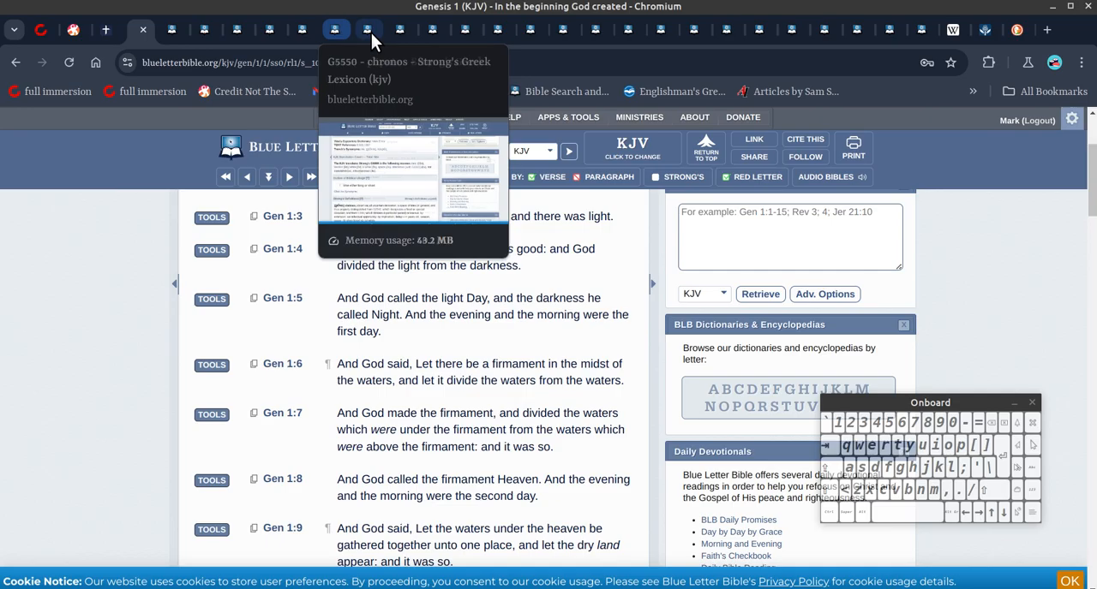
{"action": "mouse_move", "coordinate": [400, 29]}
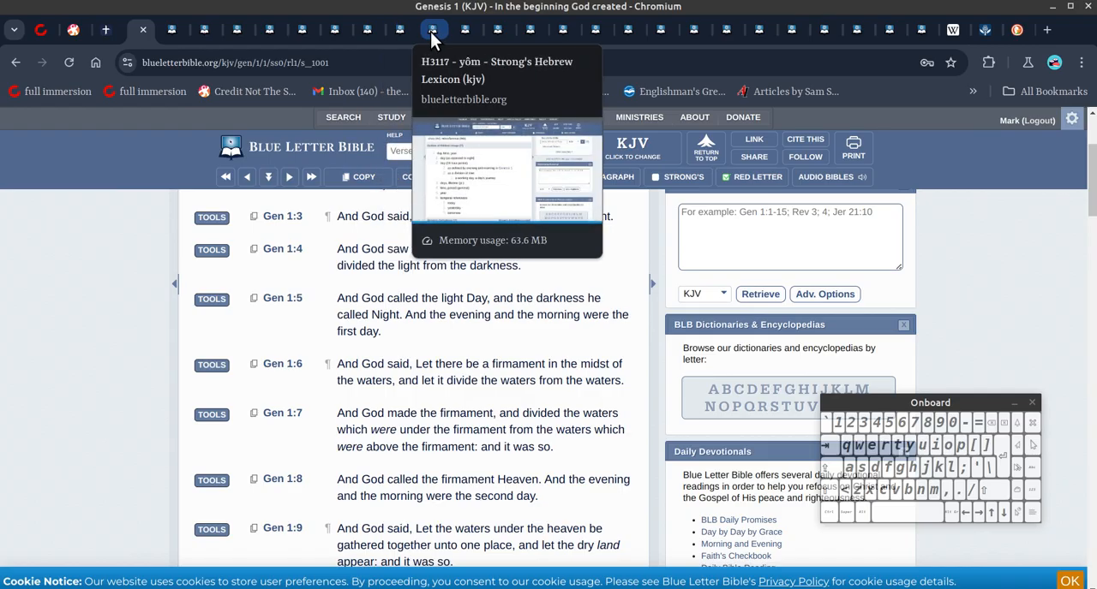
{"action": "mouse_move", "coordinate": [392, 212]}
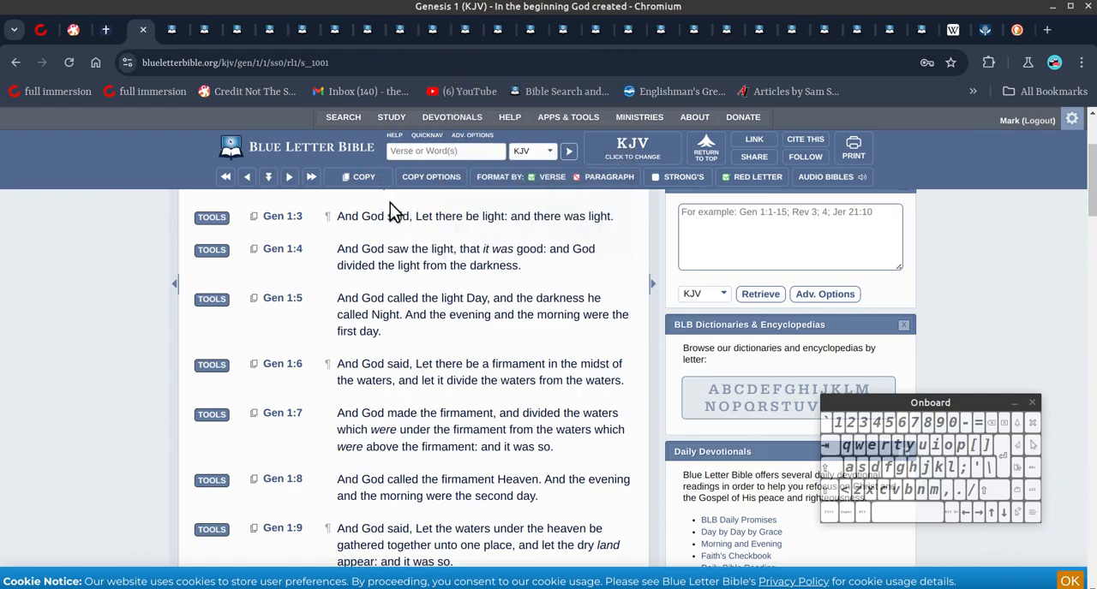
{"action": "mouse_move", "coordinate": [93, 335]}
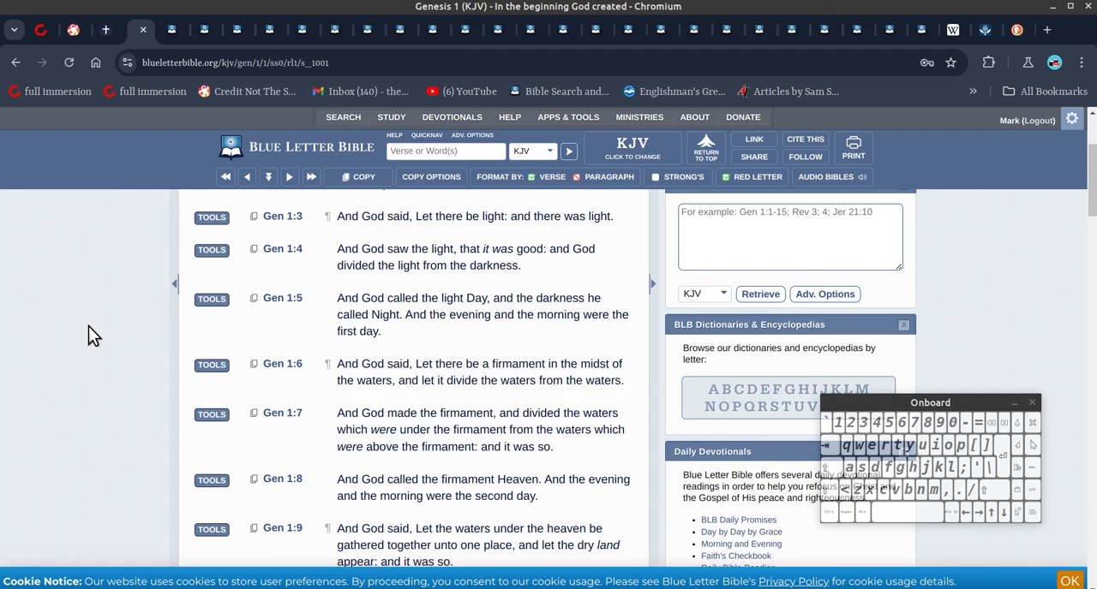
{"action": "mouse_move", "coordinate": [308, 454]}
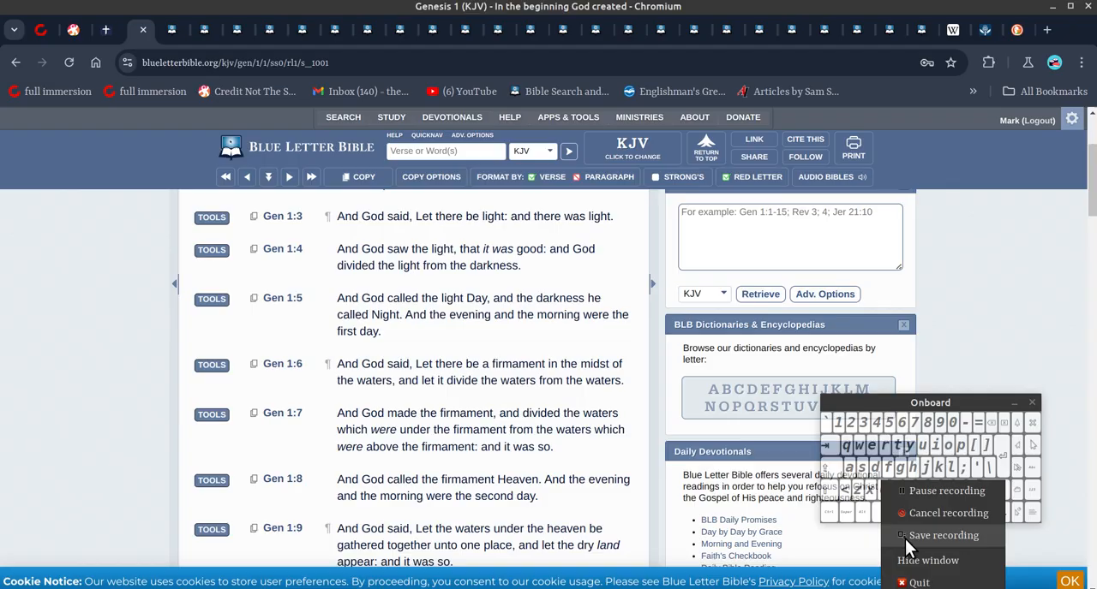
{"action": "mouse_move", "coordinate": [941, 540]}
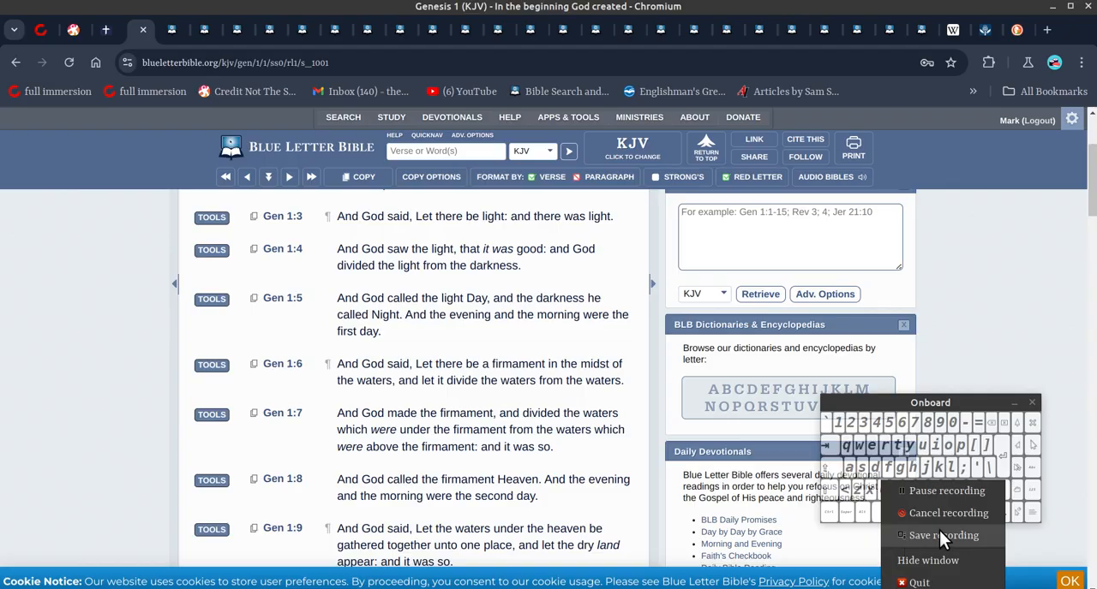